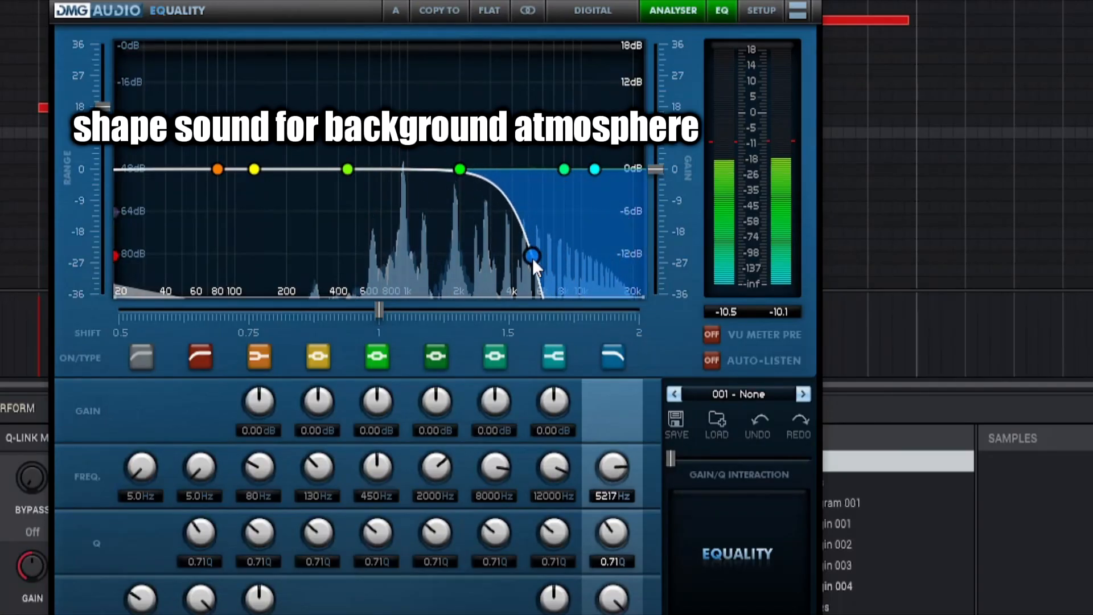
# Step: Drag the low-pass node down through 4.7 and 4.4 kHz to about 4091 Hz, Q 0.84
pyautogui.moveTo(532, 252); pyautogui.dragTo(525, 229)
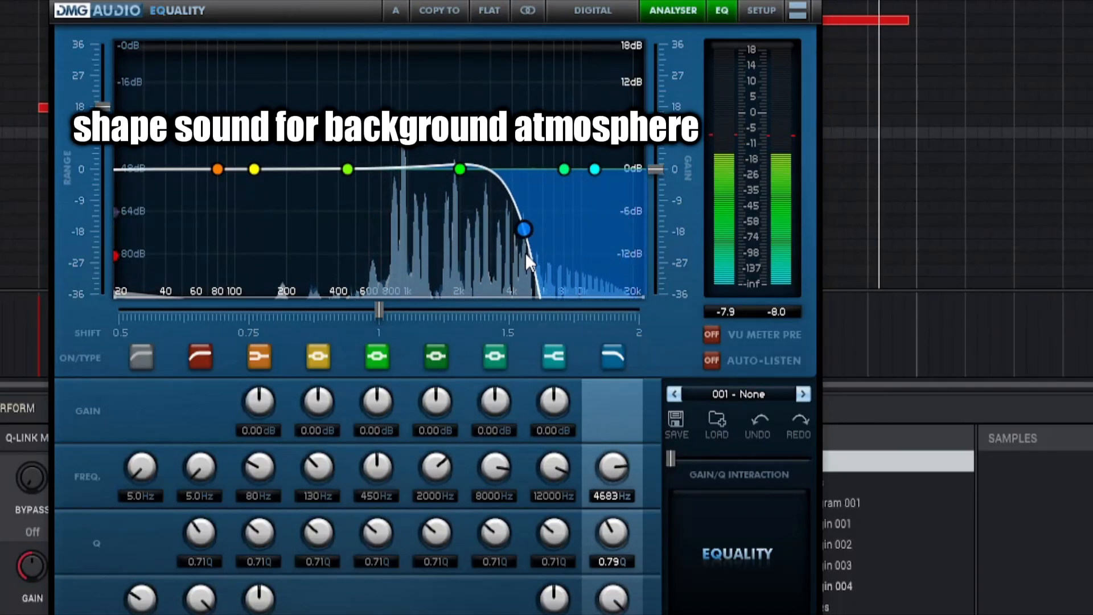
pyautogui.moveTo(525, 229); pyautogui.dragTo(519, 224)
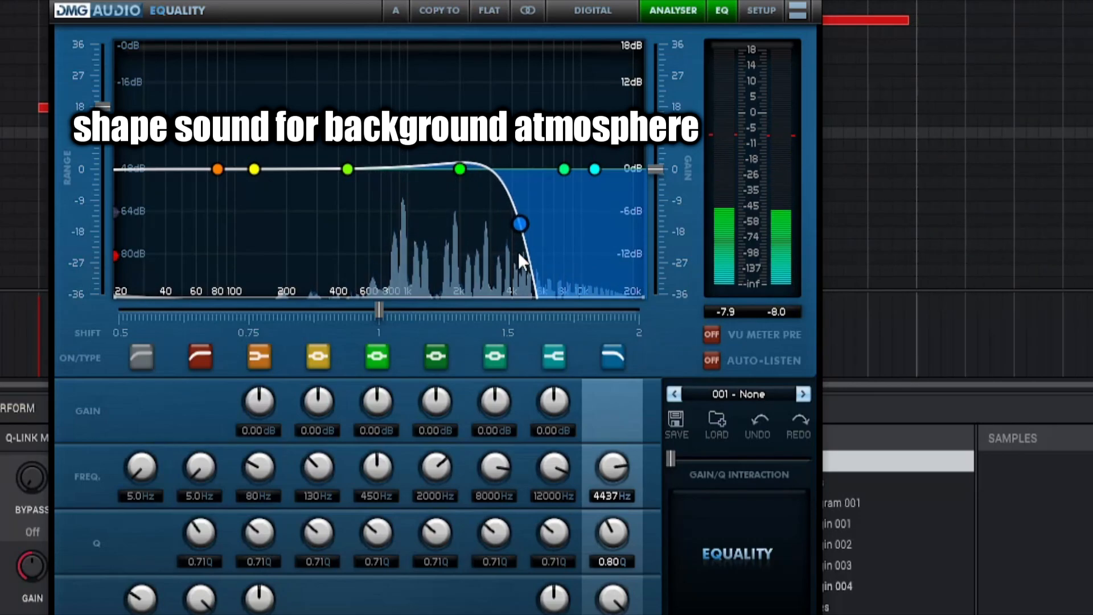
pyautogui.moveTo(519, 224); pyautogui.dragTo(513, 212)
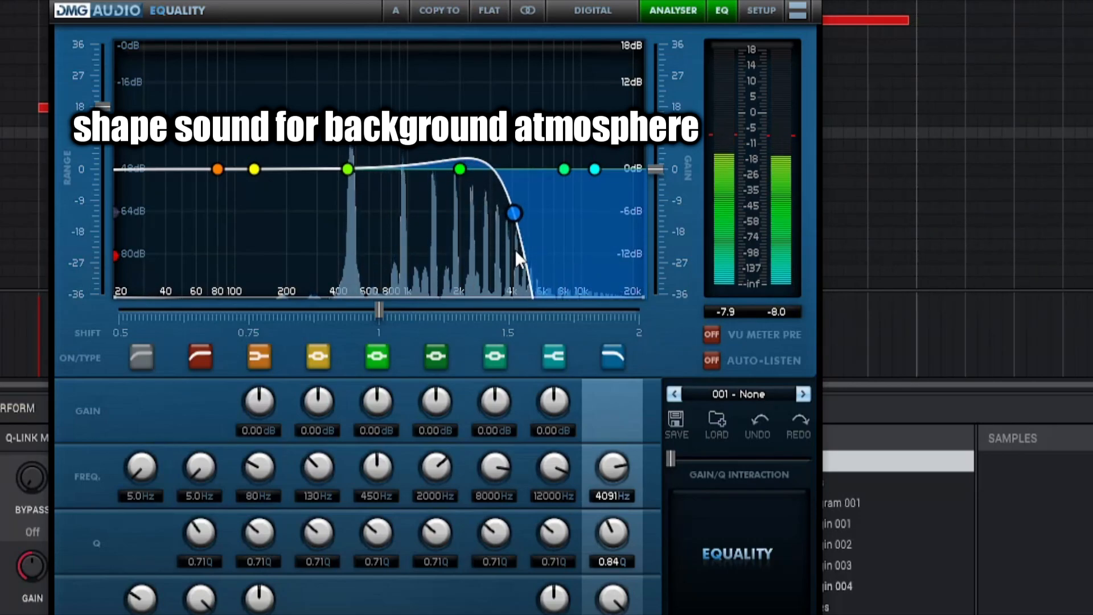